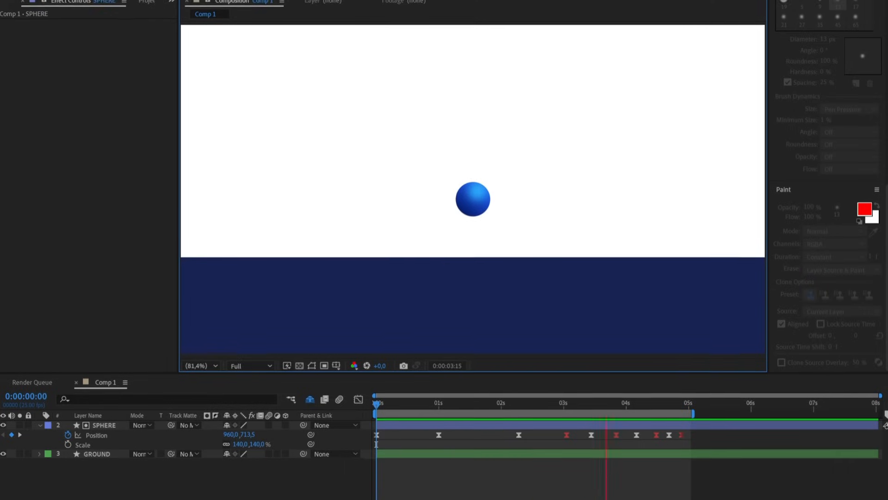
- Move the playhead to 3:01, the frame where the sphere hits the ground
{"action": "left_click", "coordinate": [91, 16]}
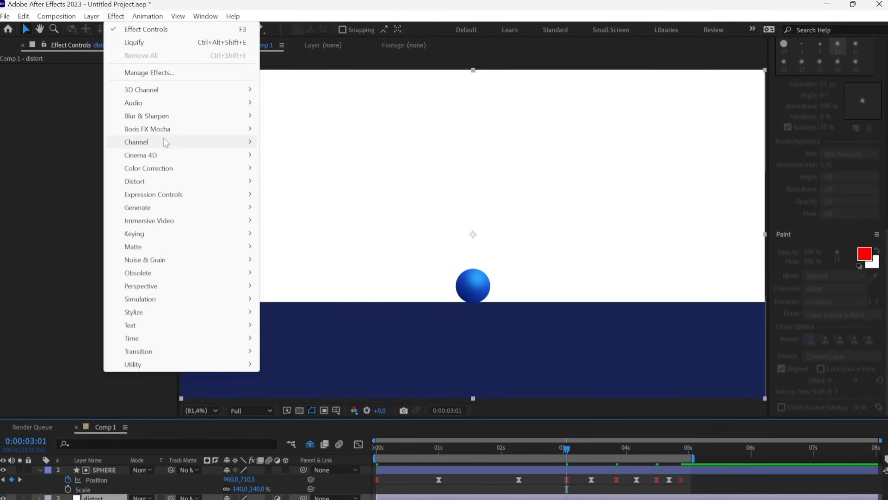
{"action": "mouse_move", "coordinate": [135, 181]}
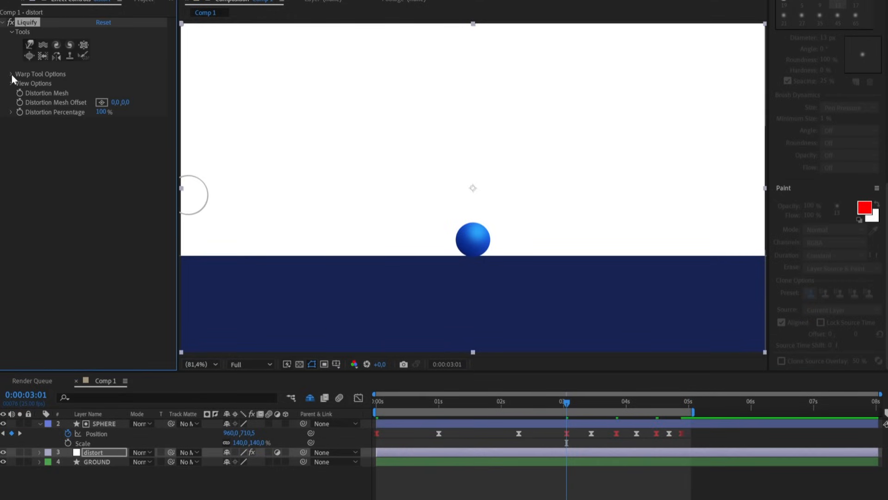
- Set the Liquify warp brush size to 220 to push the ground dent
{"action": "left_click", "coordinate": [11, 74]}
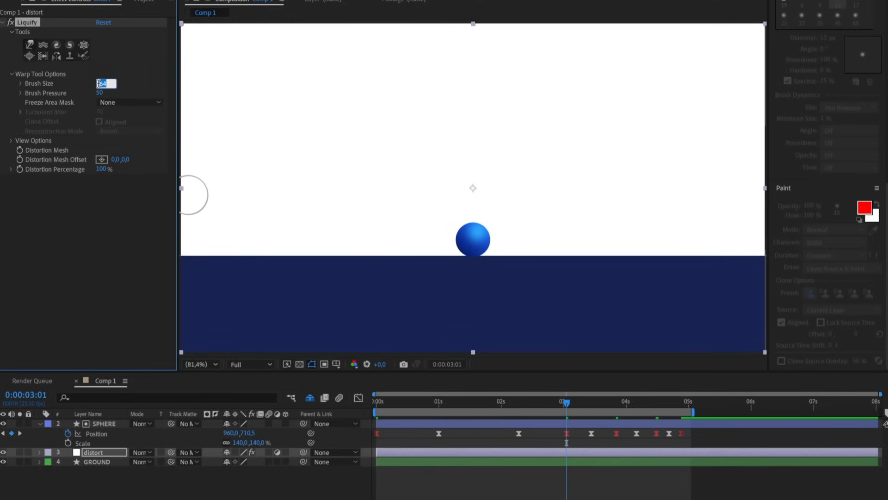
{"action": "type", "text": "220"}
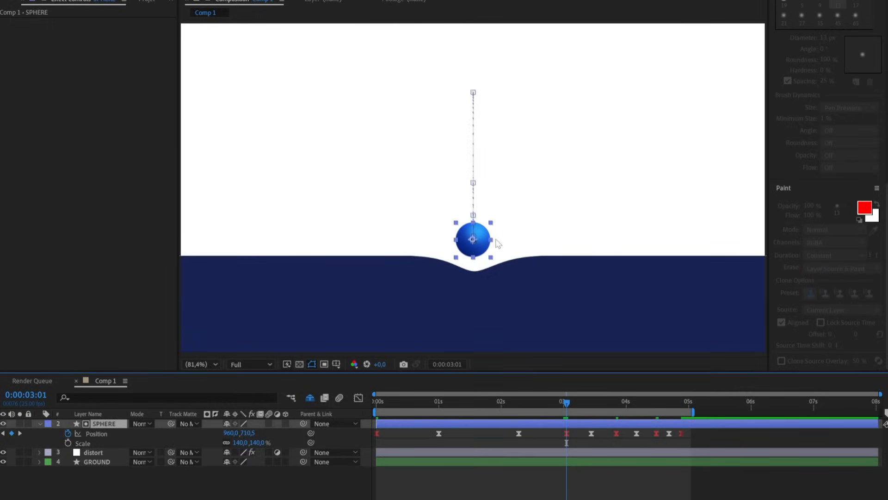
- Keyframe Distortion Percentage at 0% before impact and 100% at 3:21
{"action": "left_click", "coordinate": [96, 433]}
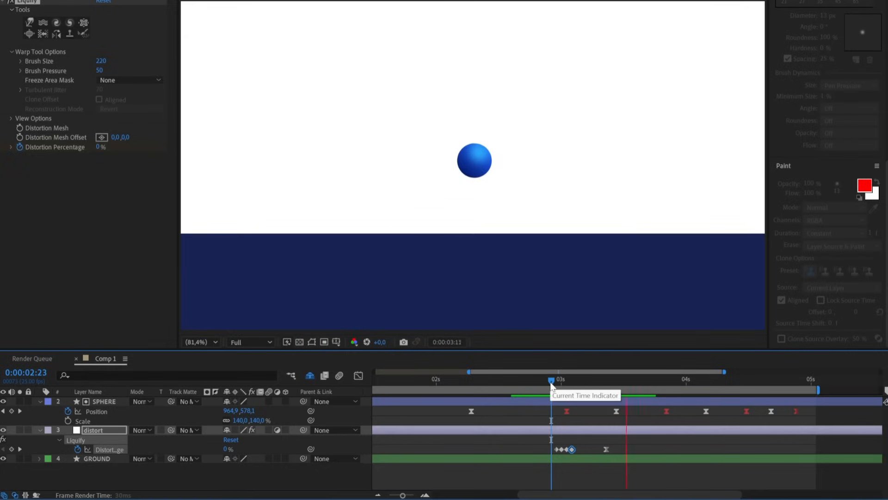
{"action": "left_click_drag", "start_coordinate": [550, 379], "coordinate": [520, 380]}
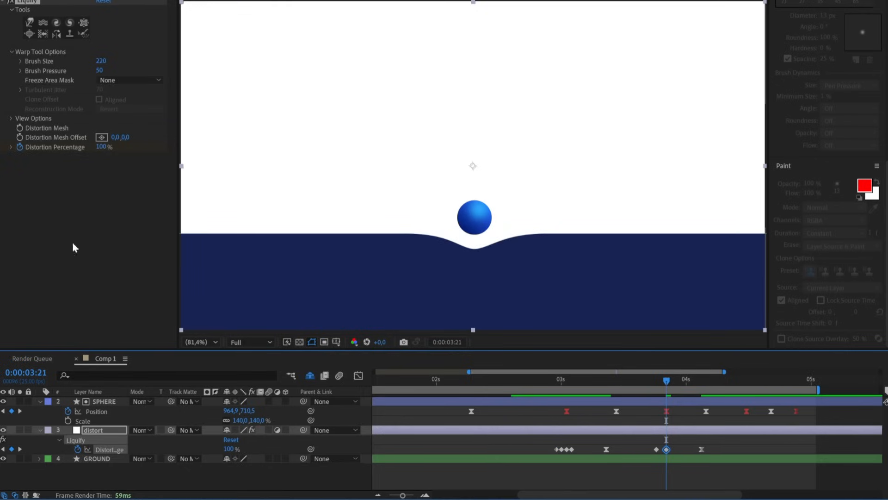
- Set the distortion keyframe to 70% and adjust the neighbouring keyframe's value
{"action": "left_click", "coordinate": [104, 147]}
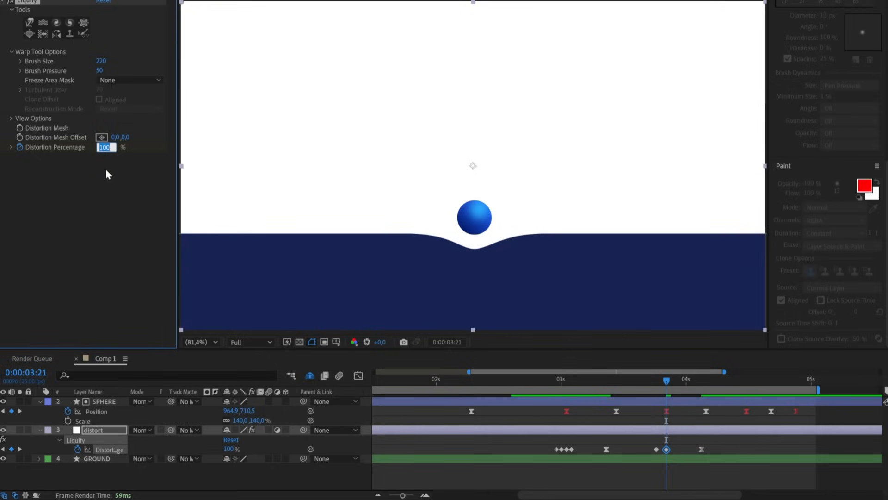
{"action": "type", "text": "70"}
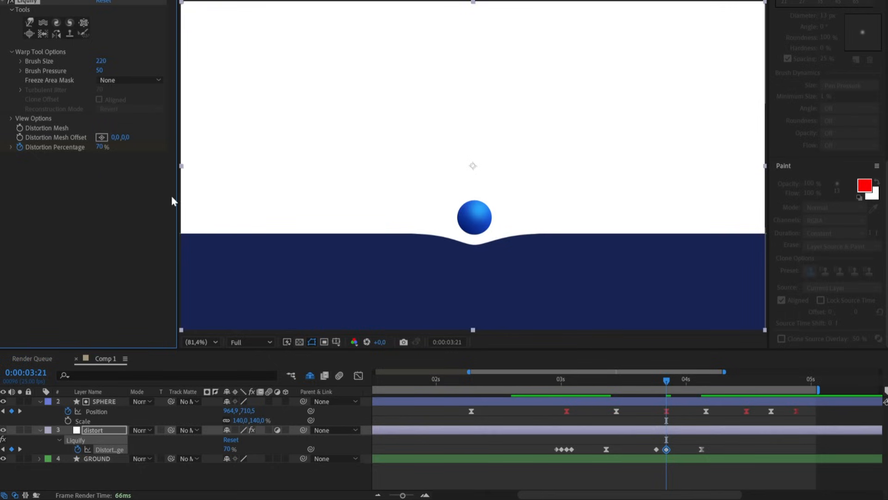
{"action": "left_click", "coordinate": [474, 217]}
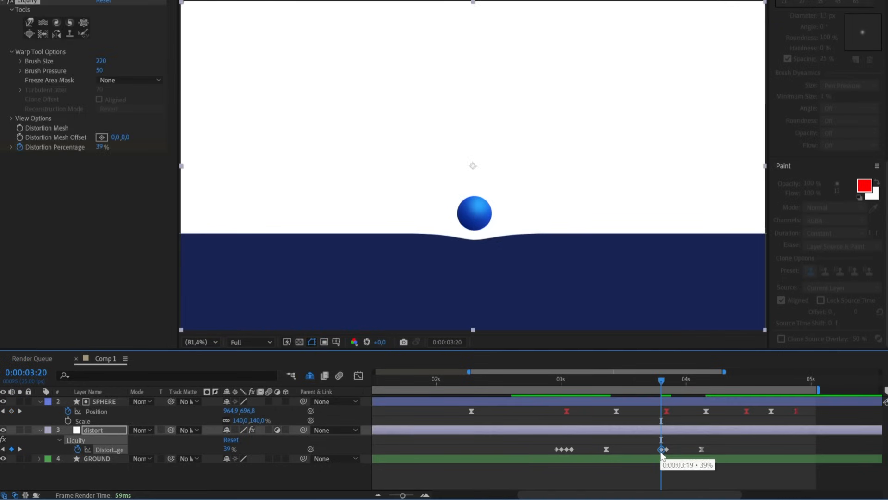
{"action": "double_click", "coordinate": [103, 147]}
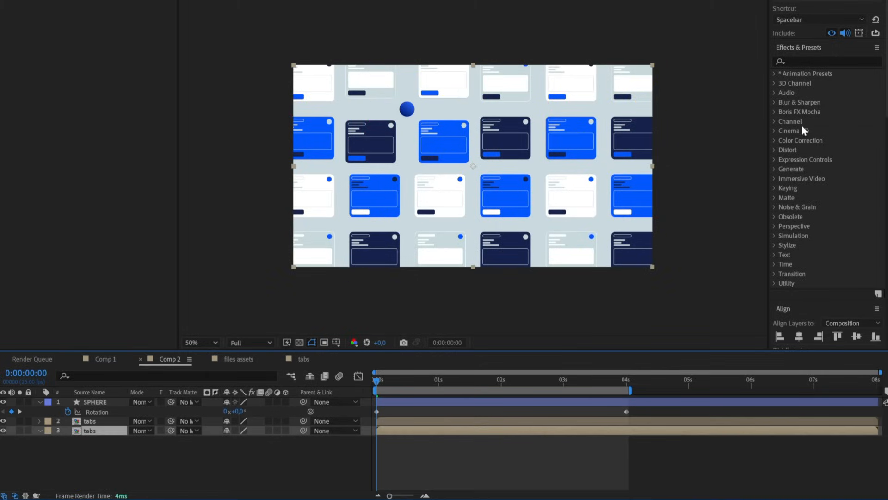
- Search 'radial' in Effects & Presets and apply CC Radial Fast Blur to tabs
{"action": "type", "text": "radial"}
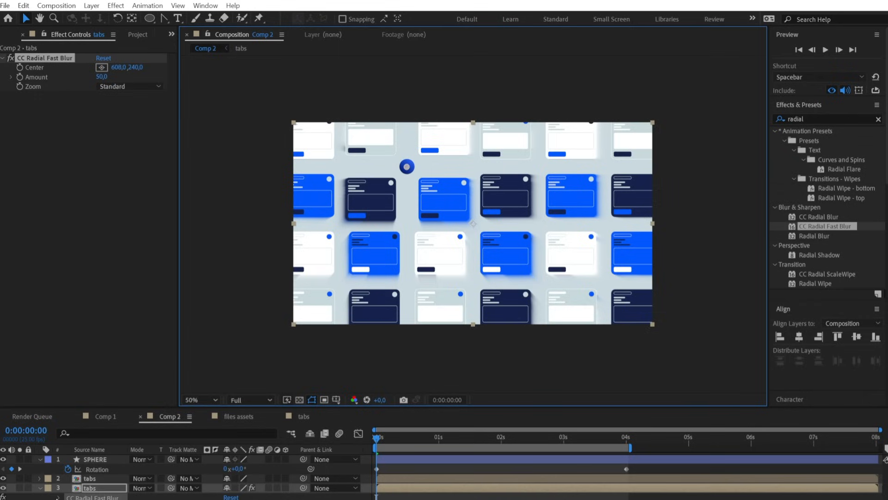
- Set radial blur Amount to 90 and add a Fill effect colored 4180B6
{"action": "left_click", "coordinate": [95, 458]}
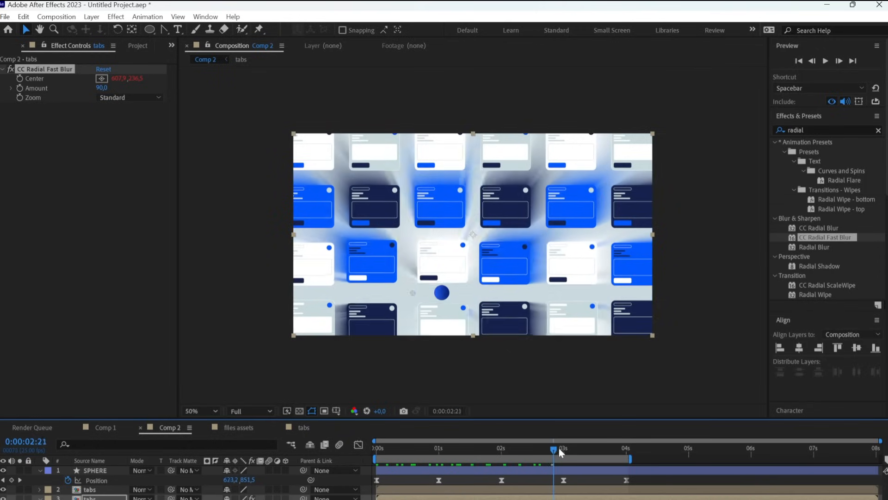
{"action": "left_click", "coordinate": [116, 16]}
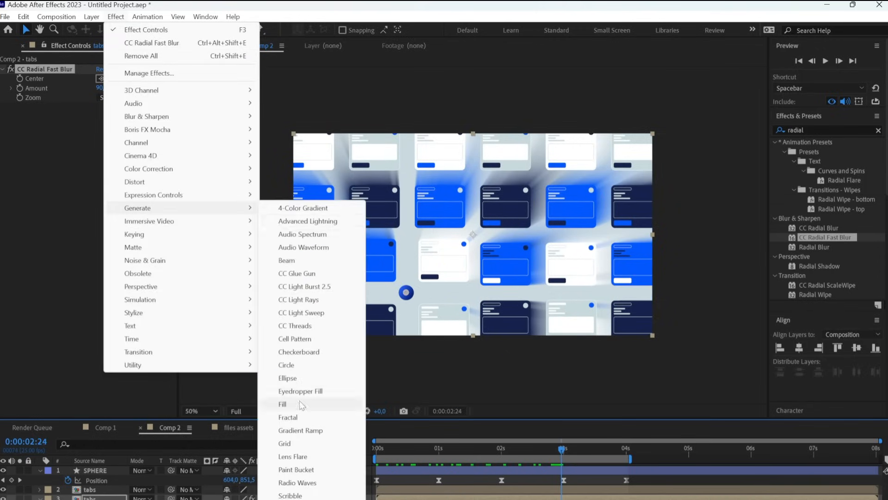
{"action": "left_click", "coordinate": [283, 403]}
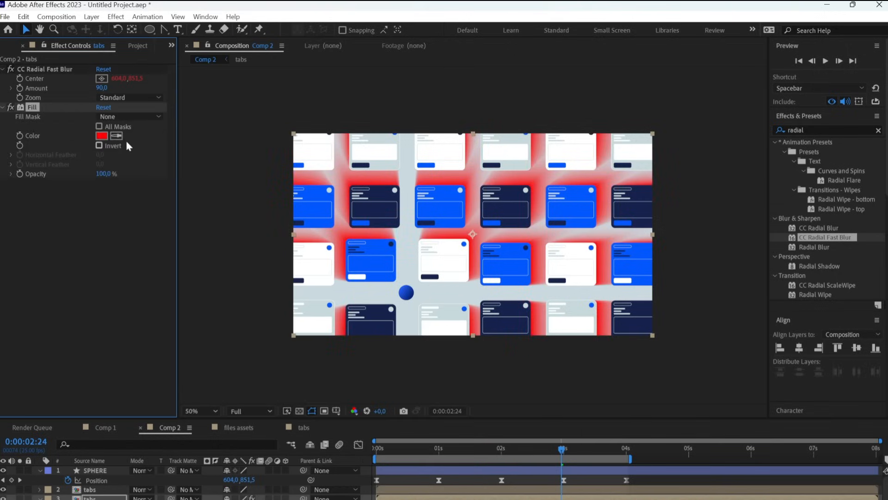
{"action": "left_click", "coordinate": [101, 135]}
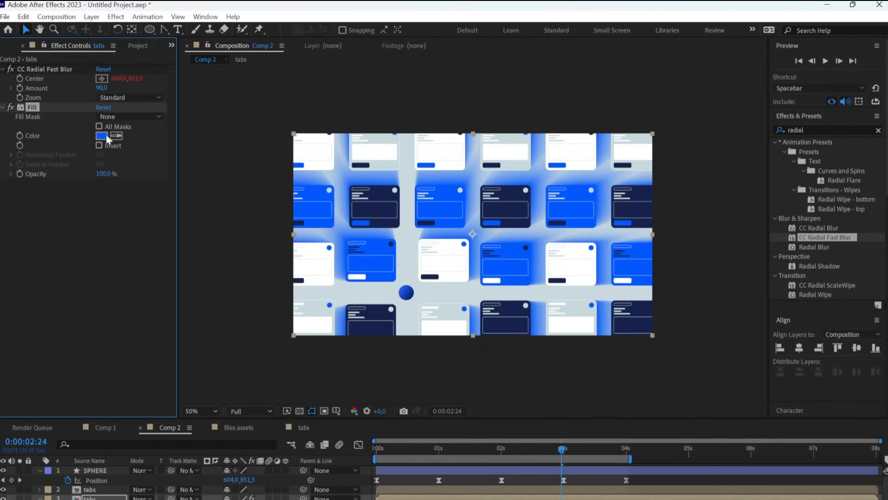
{"action": "left_click", "coordinate": [102, 136]}
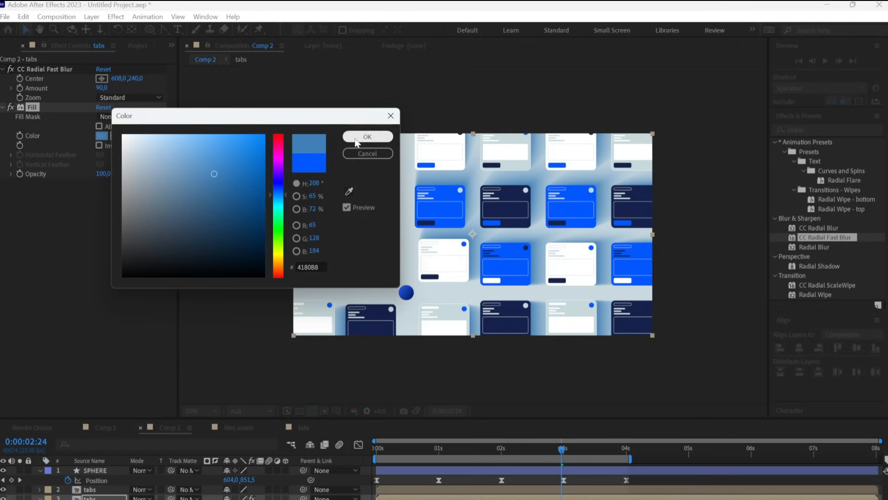
{"action": "left_click", "coordinate": [367, 137]}
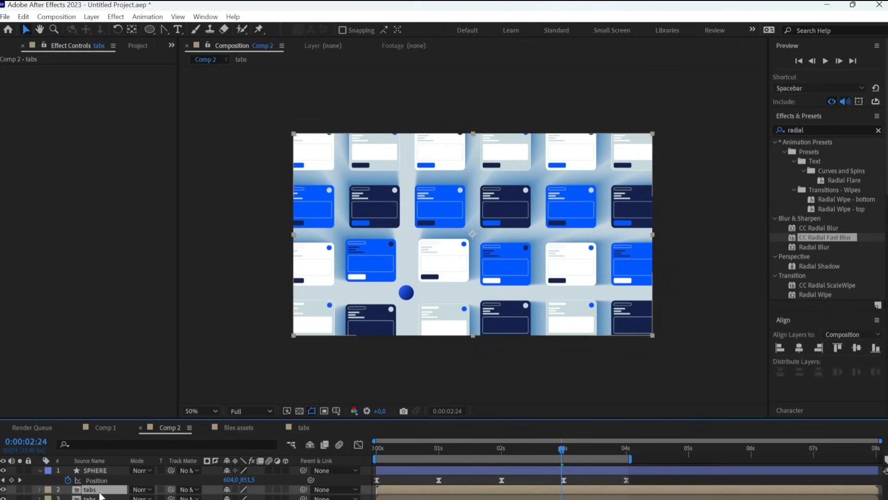
- Brighten the second tabs layer (110/40) and create a light-blue solid layer
{"action": "left_click", "coordinate": [116, 17]}
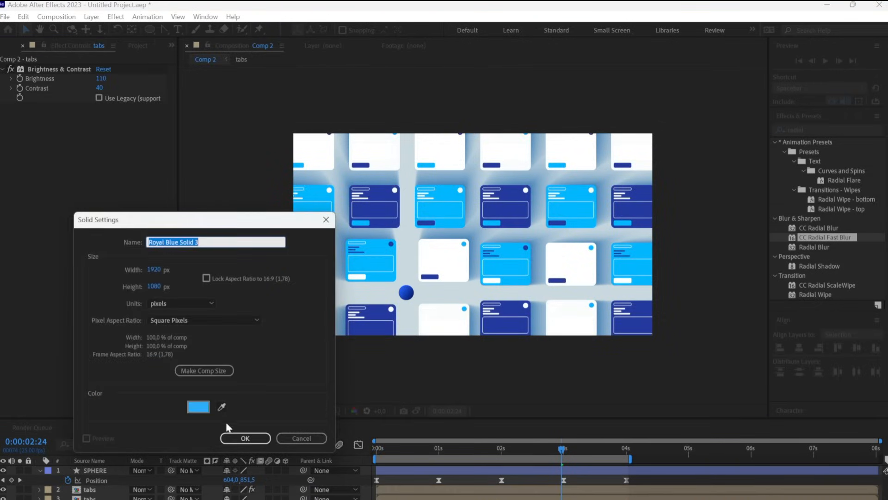
{"action": "left_click", "coordinate": [244, 438]}
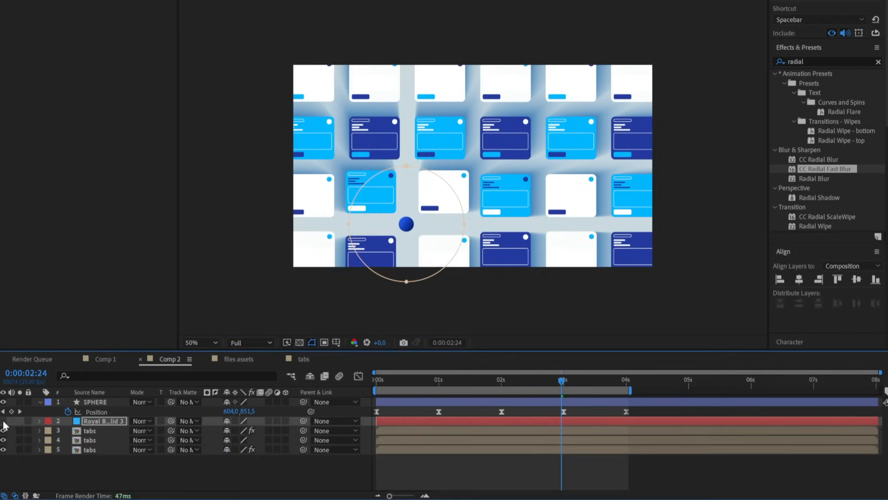
{"action": "left_click", "coordinate": [187, 430]}
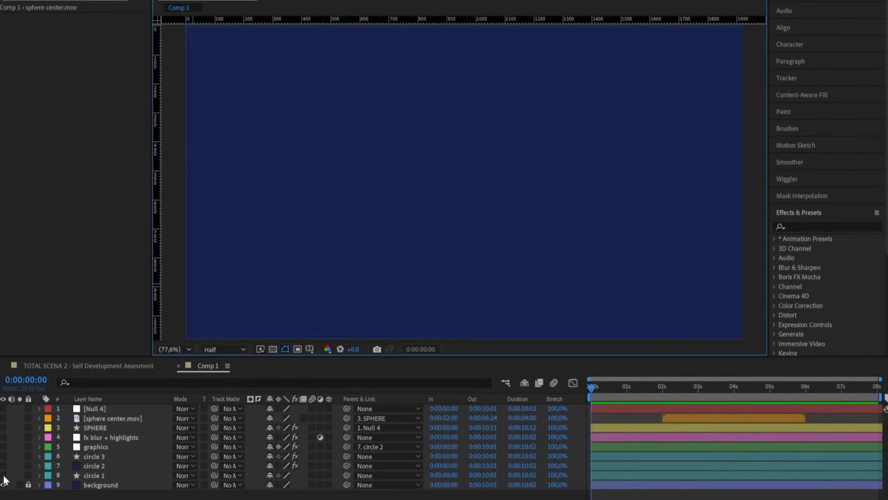
- Show the circle, SPHERE and sphere center.mov layers, then scrub from 1:23 to 4:14
{"action": "left_click", "coordinate": [4, 465]}
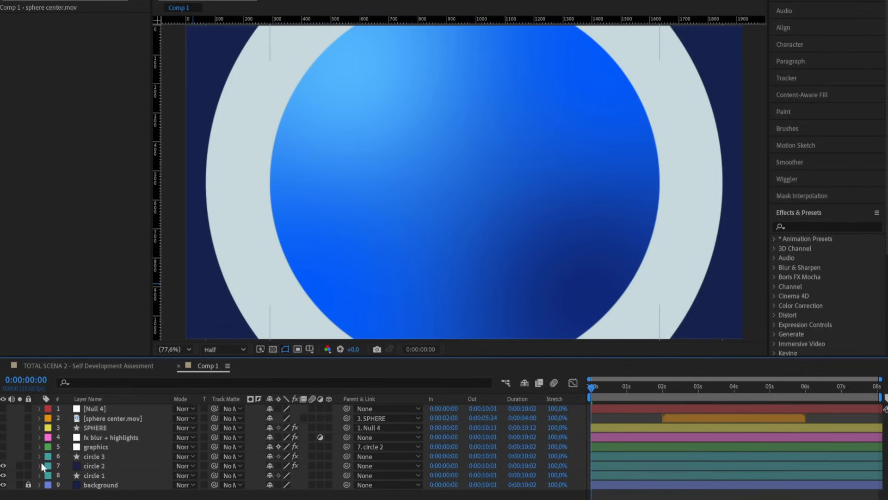
{"action": "left_click", "coordinate": [93, 465]}
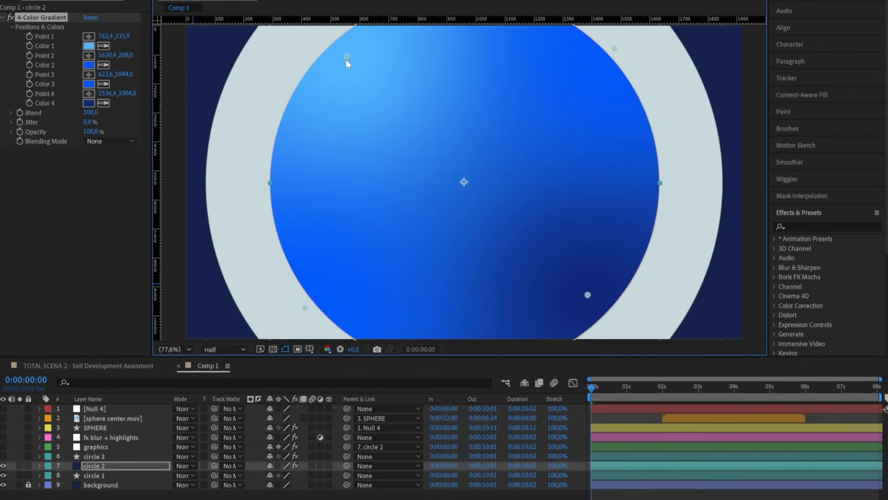
{"action": "left_click", "coordinate": [96, 447]}
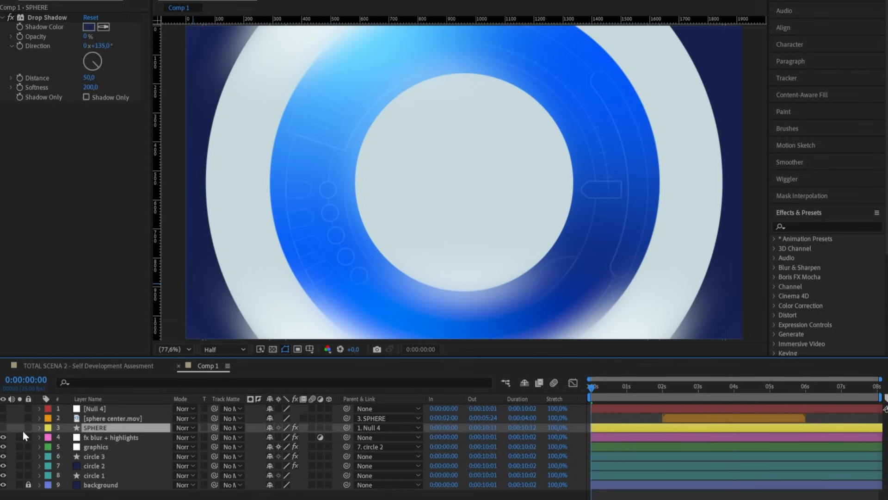
{"action": "left_click", "coordinate": [39, 427]}
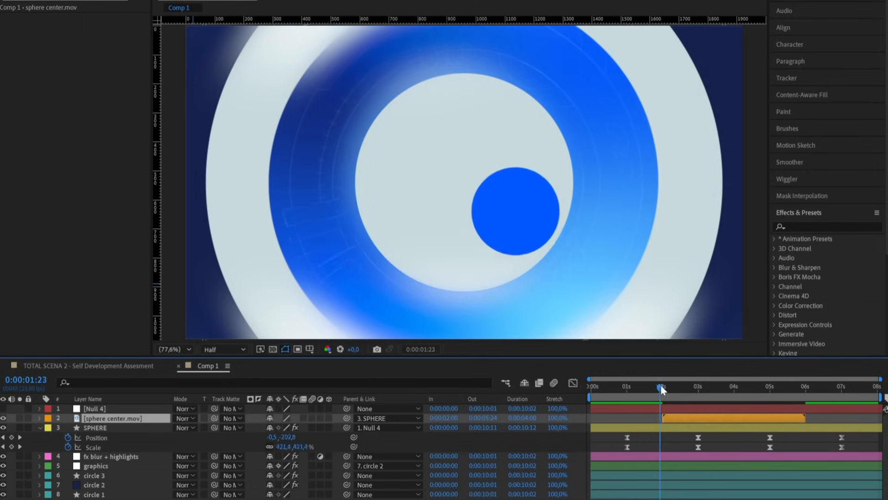
{"action": "left_click_drag", "start_coordinate": [663, 389], "coordinate": [708, 389]}
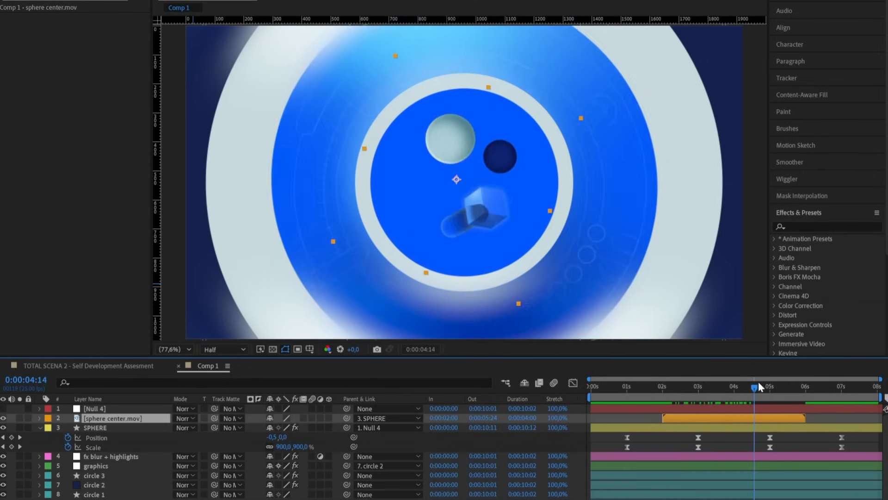
{"action": "left_click", "coordinate": [91, 17]}
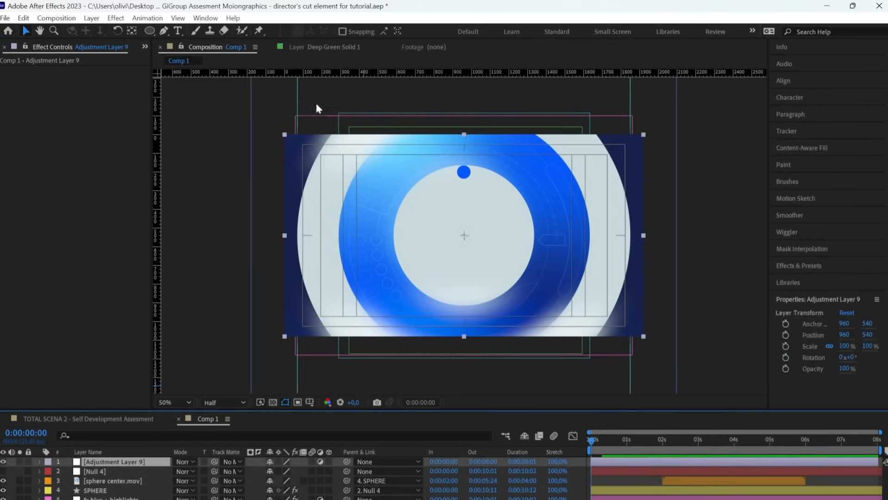
- Add Gaussian Blur to the adjustment layer with Blurriness set to 130
{"action": "type", "text": "gaus"}
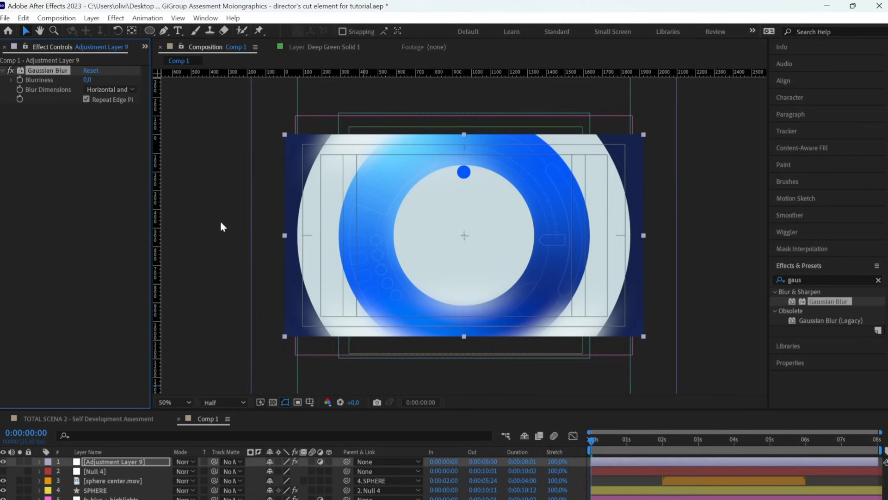
{"action": "left_click", "coordinate": [94, 79]}
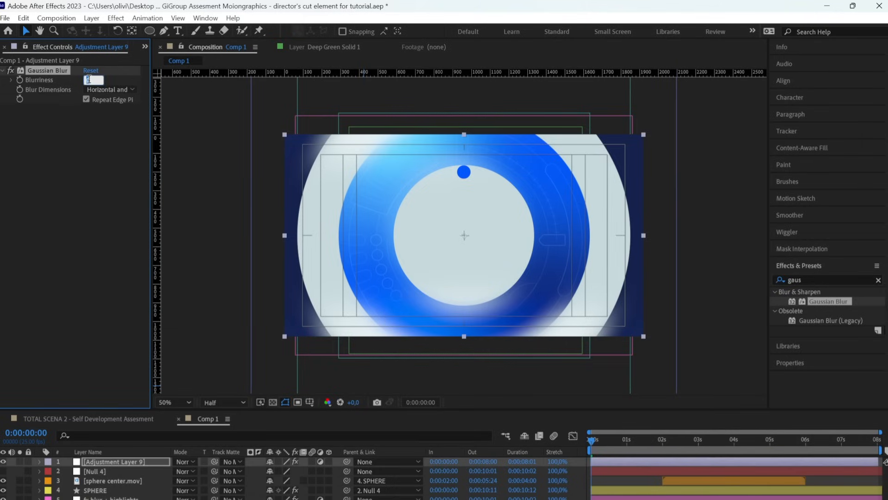
{"action": "type", "text": "130,0"}
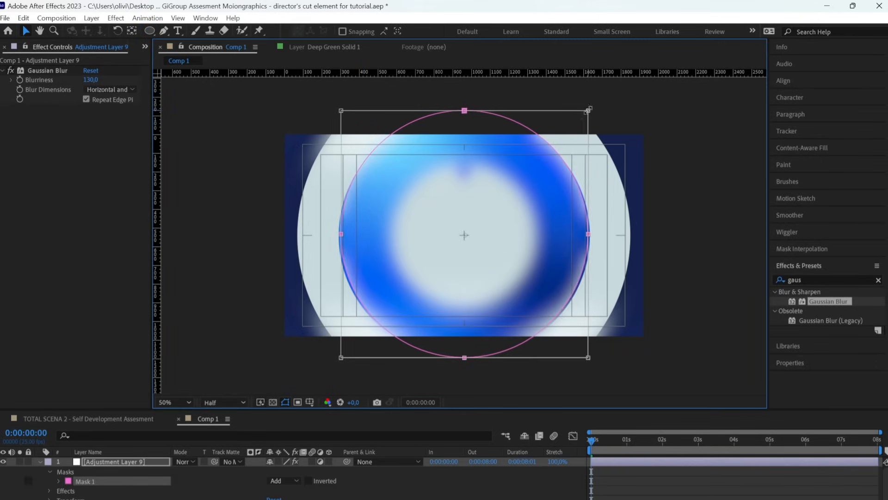
- Draw an ellipse shape layer with no fill and adjust its blue stroke width
{"action": "left_click", "coordinate": [149, 31]}
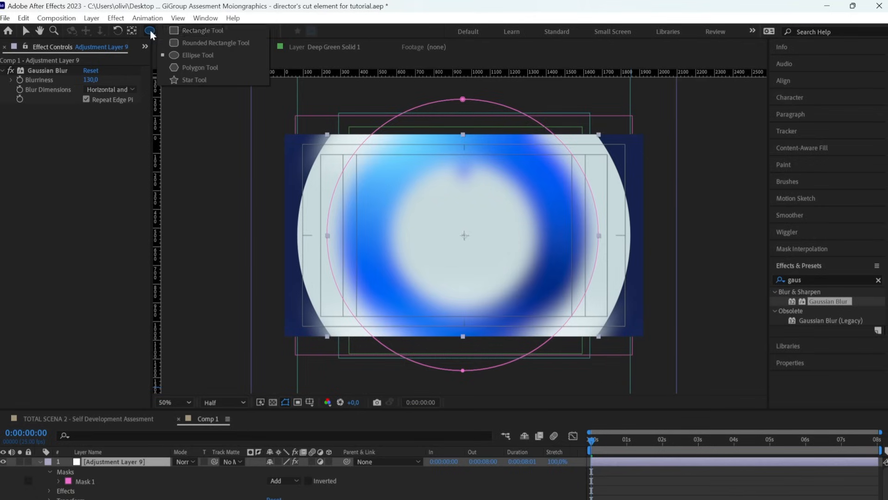
{"action": "left_click", "coordinate": [198, 55]}
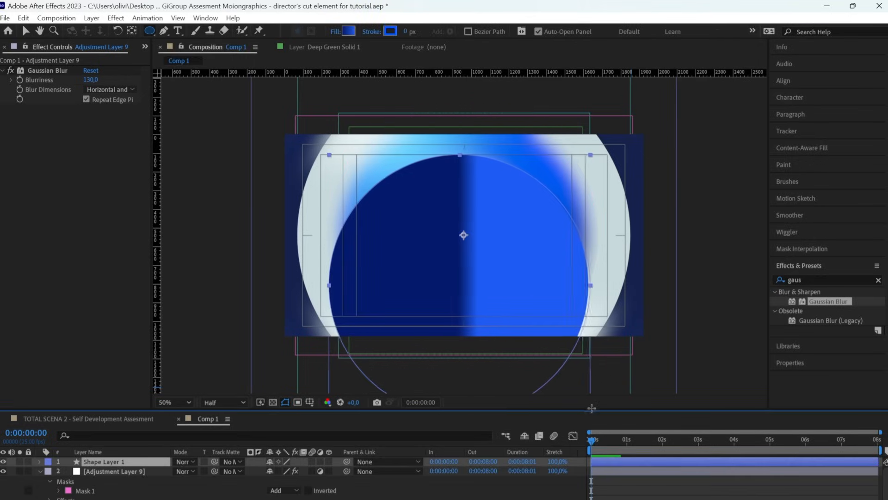
{"action": "left_click", "coordinate": [335, 31]}
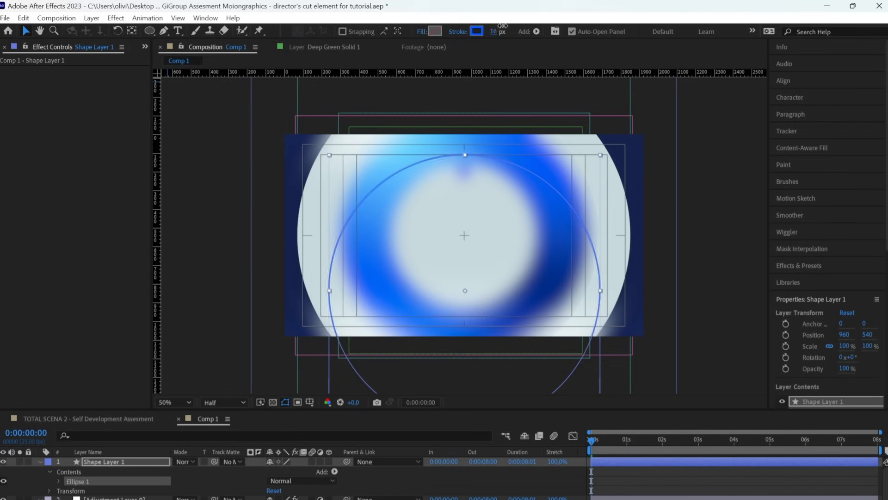
{"action": "left_click", "coordinate": [104, 461]}
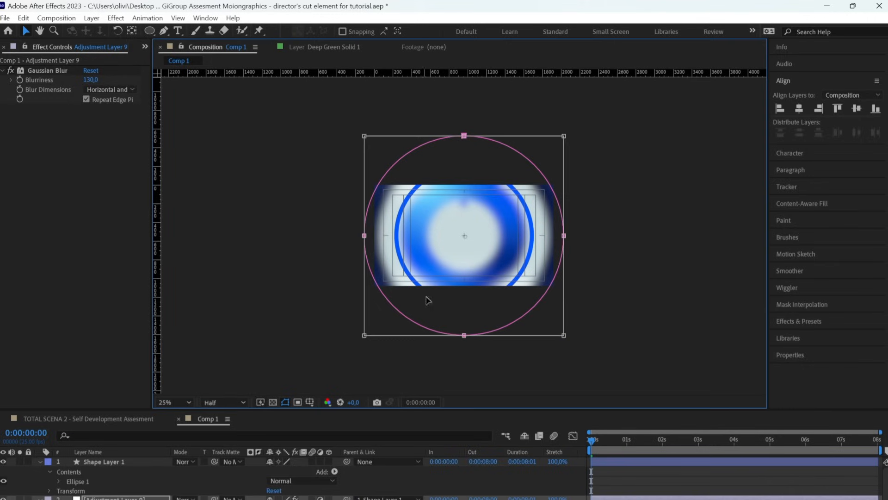
{"action": "left_click", "coordinate": [172, 402]}
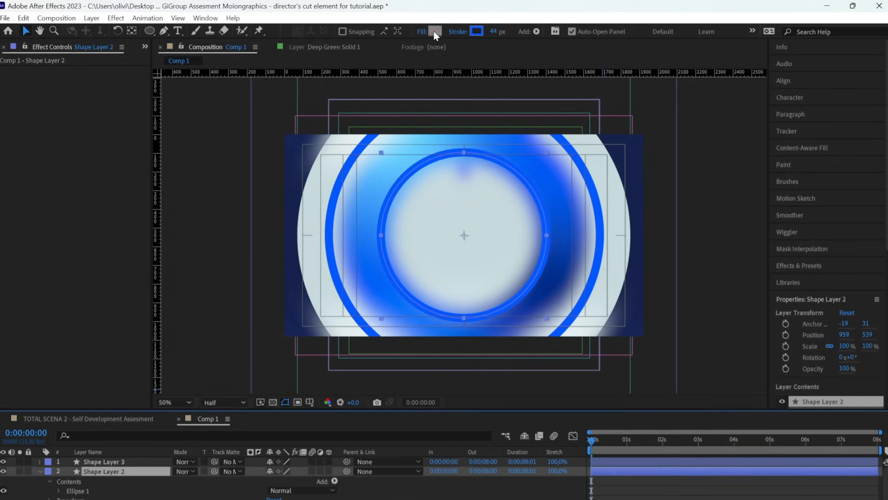
- Fill the inner ring's circle with bright green 6CC23F
{"action": "left_click", "coordinate": [434, 31]}
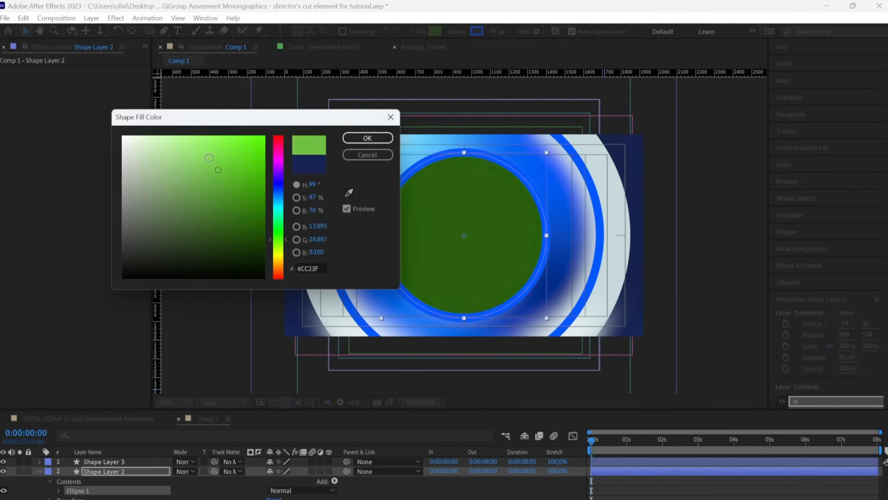
{"action": "left_click", "coordinate": [367, 138]}
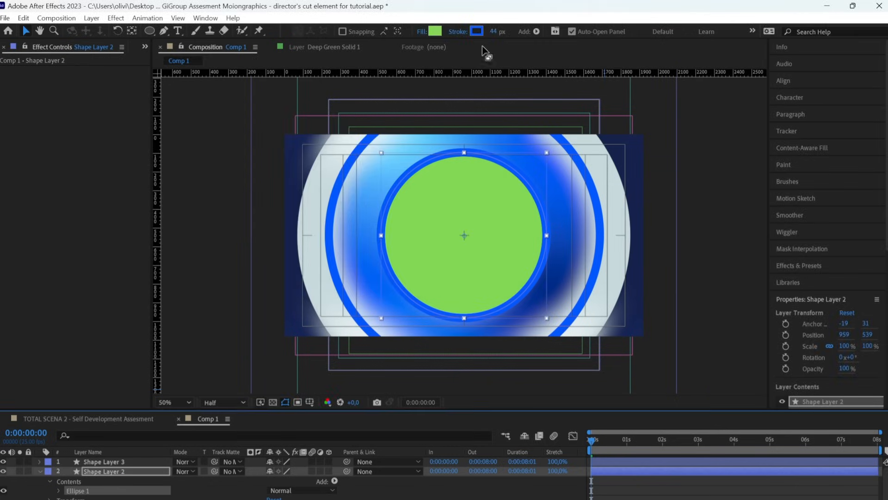
{"action": "left_click", "coordinate": [477, 31]}
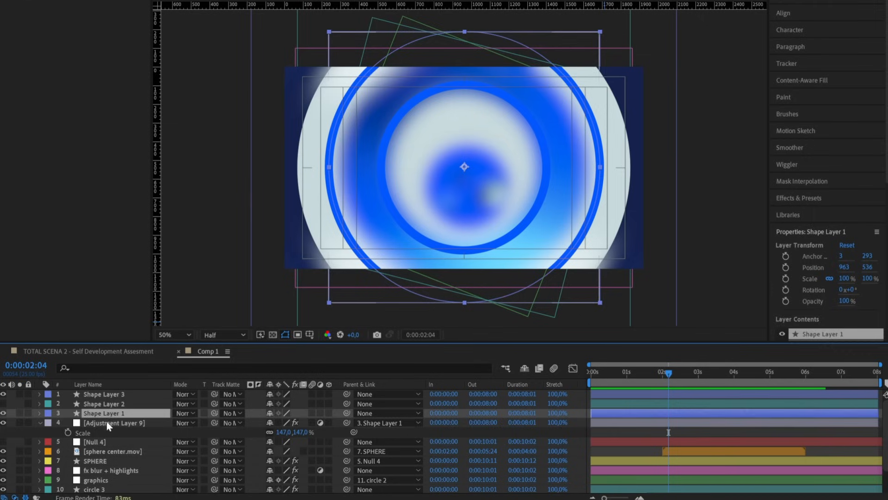
- Link the blur adjustment layer, then drag the outer ring right and back to test it
{"action": "left_click", "coordinate": [231, 422]}
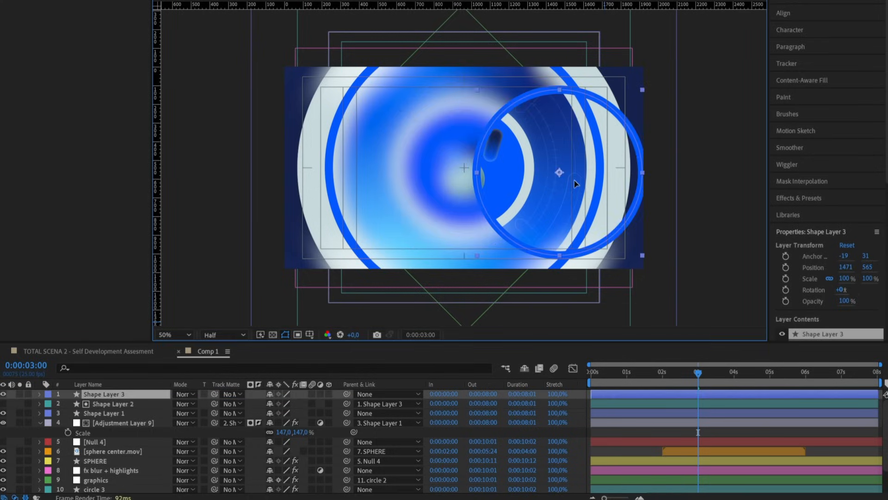
{"action": "left_click_drag", "start_coordinate": [560, 172], "coordinate": [503, 165]}
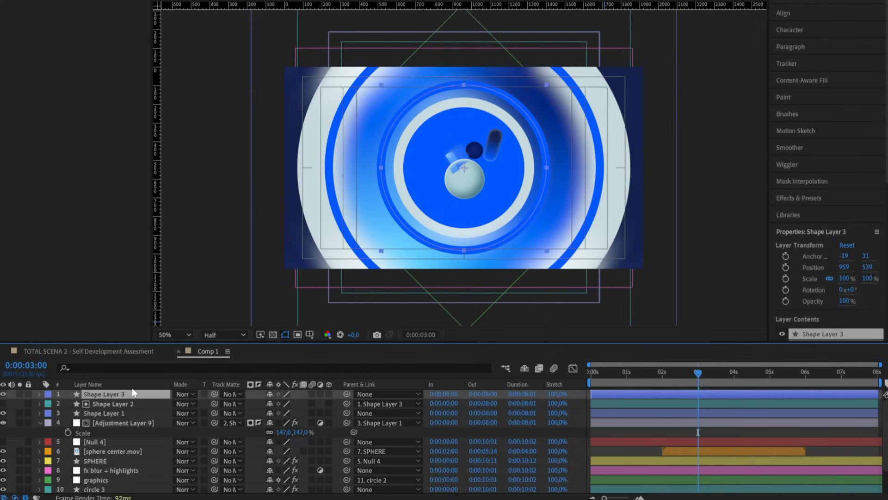
{"action": "left_click_drag", "start_coordinate": [463, 167], "coordinate": [560, 173]}
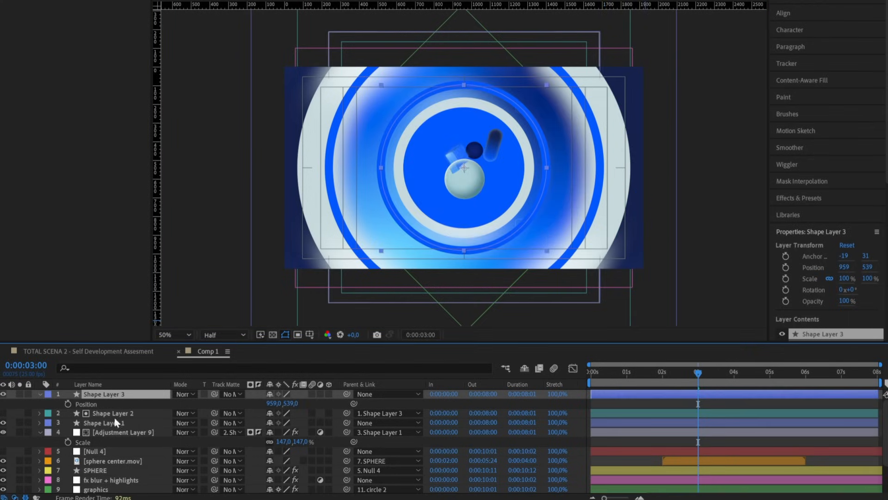
- Keyframe Shape Layer 3 and Shape Layer 1 positions and ease their speed curve
{"action": "left_click", "coordinate": [626, 372]}
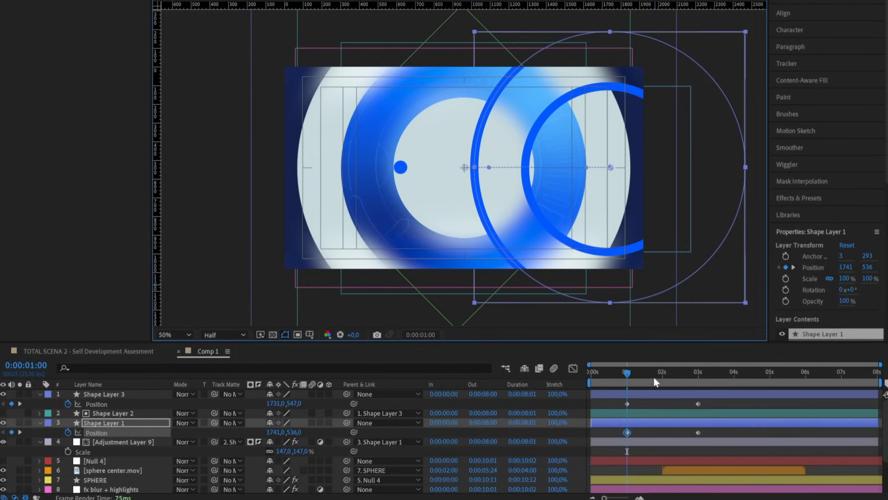
{"action": "left_click", "coordinate": [105, 394]}
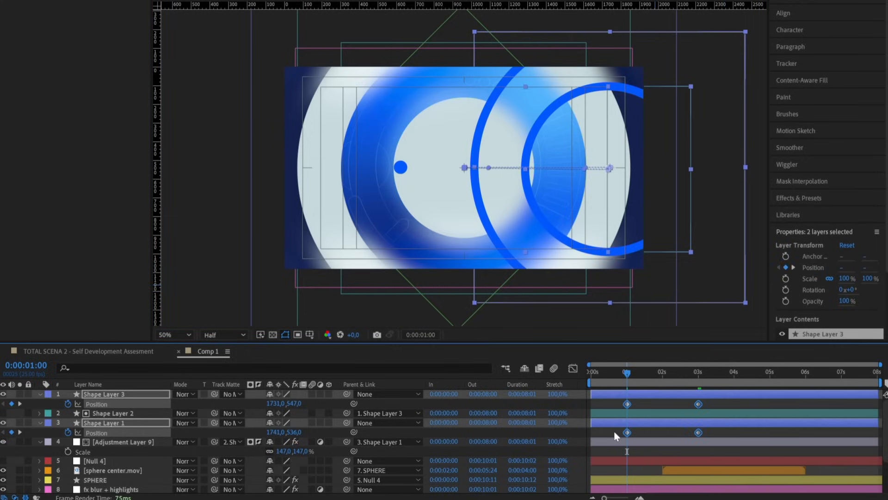
{"action": "left_click", "coordinate": [572, 368]}
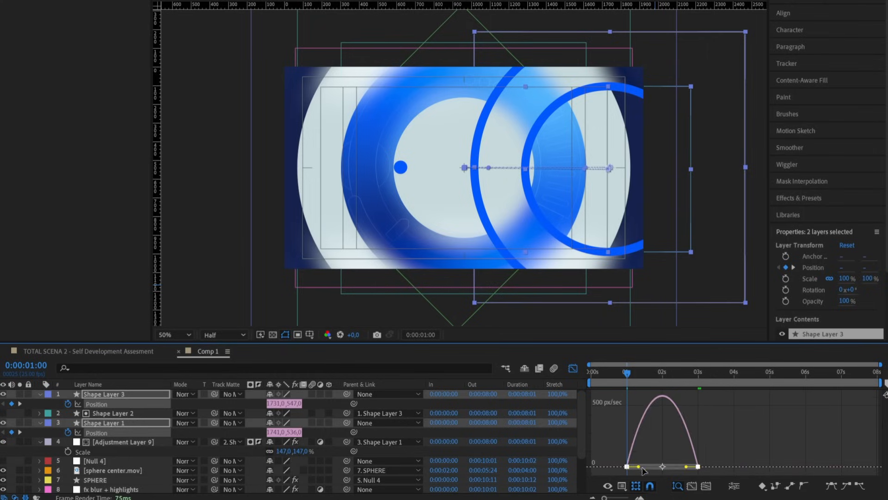
{"action": "left_click", "coordinate": [573, 368]}
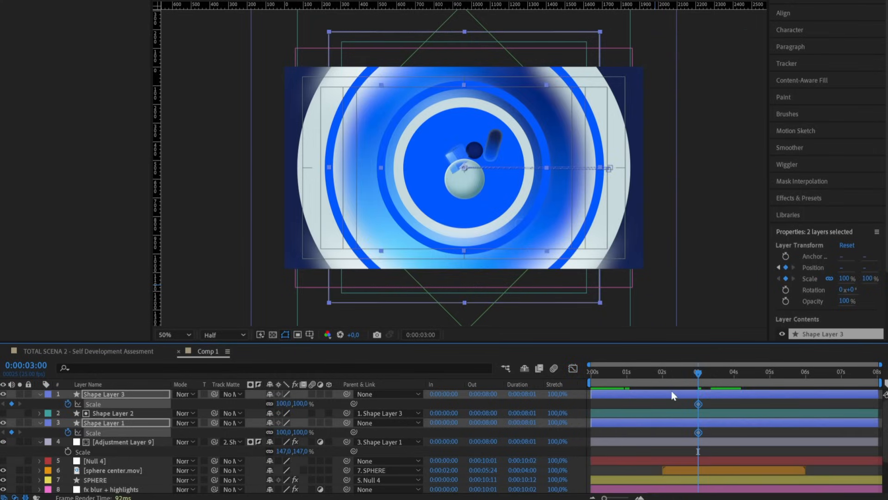
- Add 100% scale keyframes to both rings and expand Shape Layer 3's Transform properties
{"action": "left_click", "coordinate": [628, 371]}
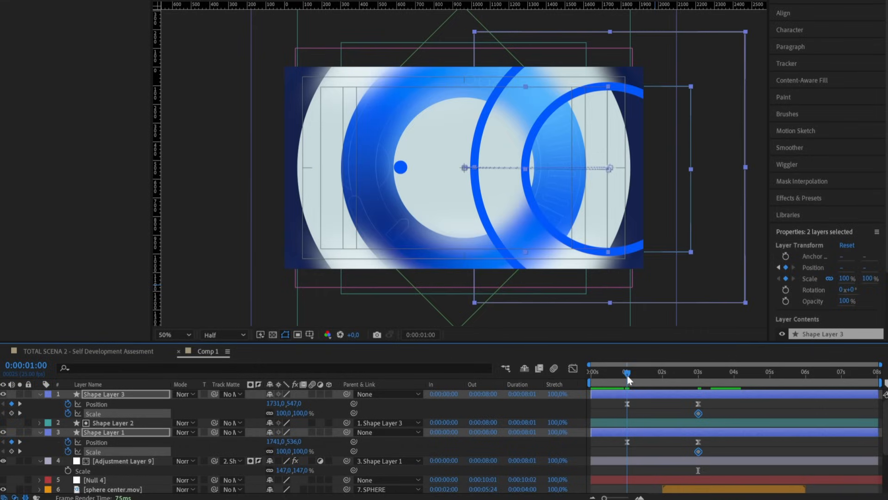
{"action": "double_click", "coordinate": [282, 413]}
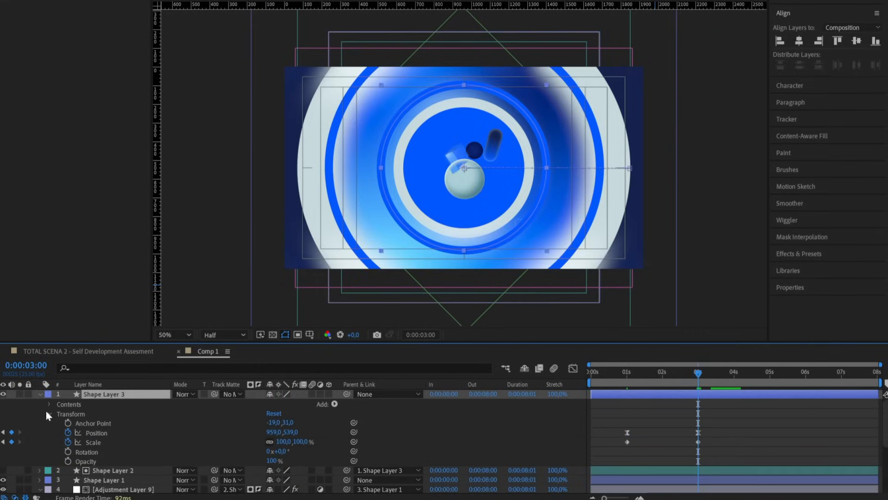
{"action": "left_click", "coordinate": [49, 404]}
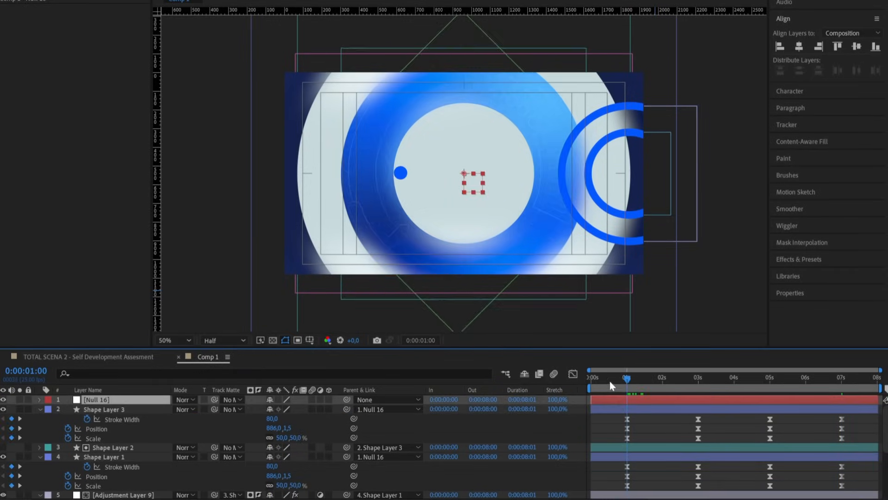
- Keyframe Null 16's rotation at the start and end of the comp
{"action": "left_click", "coordinate": [733, 378]}
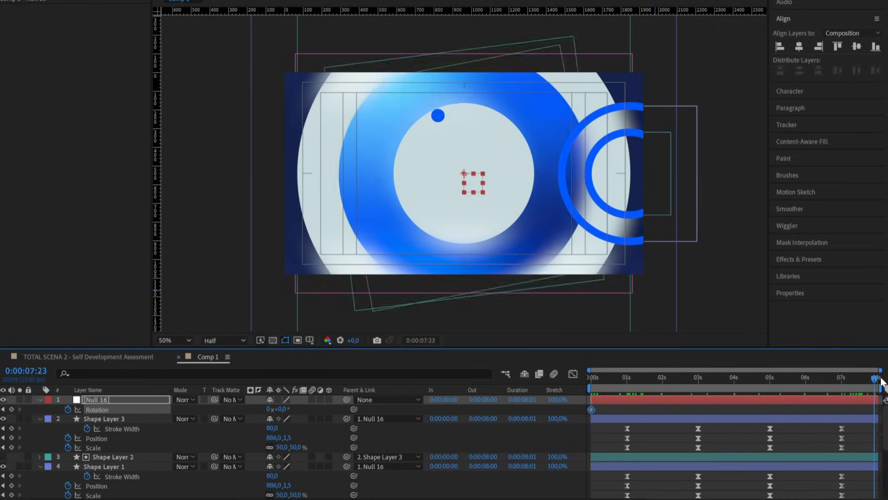
{"action": "left_click", "coordinate": [591, 377]}
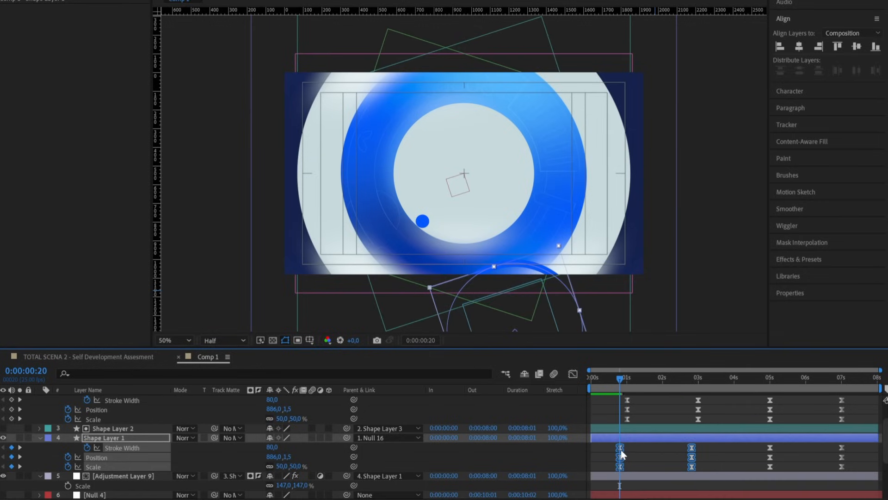
- Drag Shape Layer 3's keyframes a few frames right, offsetting it from Shape Layer 1
{"action": "left_click_drag", "start_coordinate": [619, 391], "coordinate": [781, 392]}
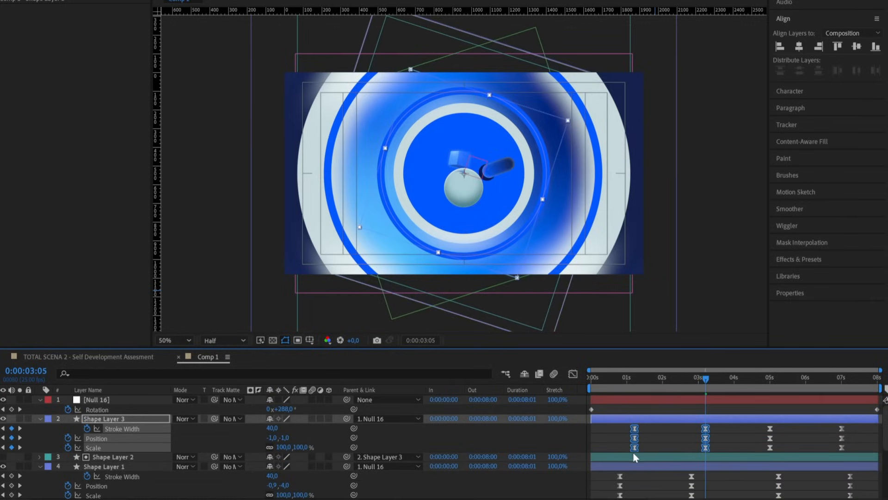
{"action": "left_click", "coordinate": [770, 376]}
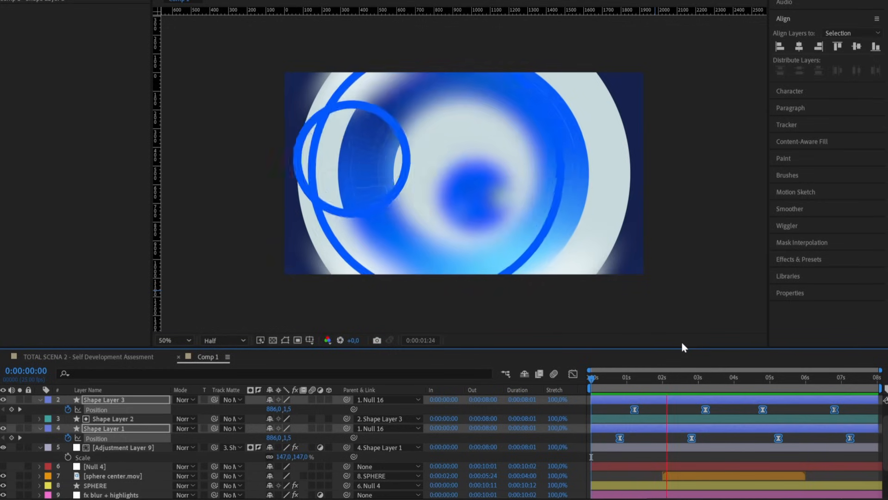
{"action": "left_click", "coordinate": [719, 376]}
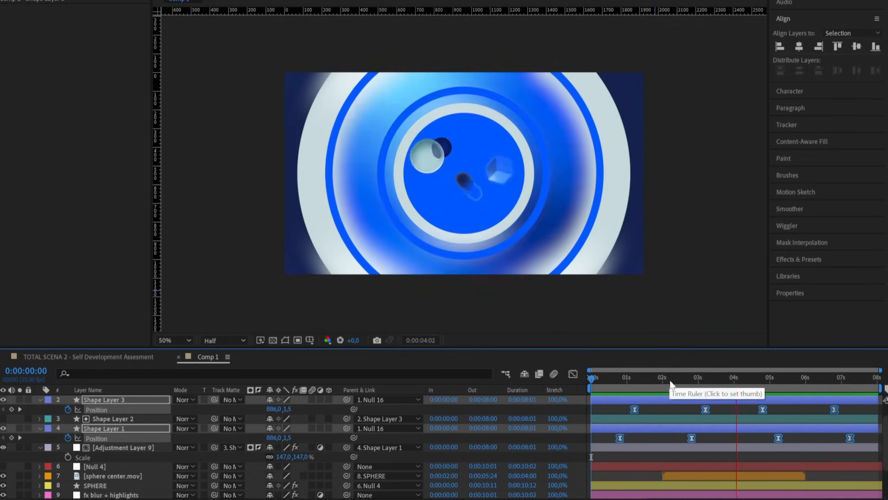
{"action": "left_click", "coordinate": [592, 378]}
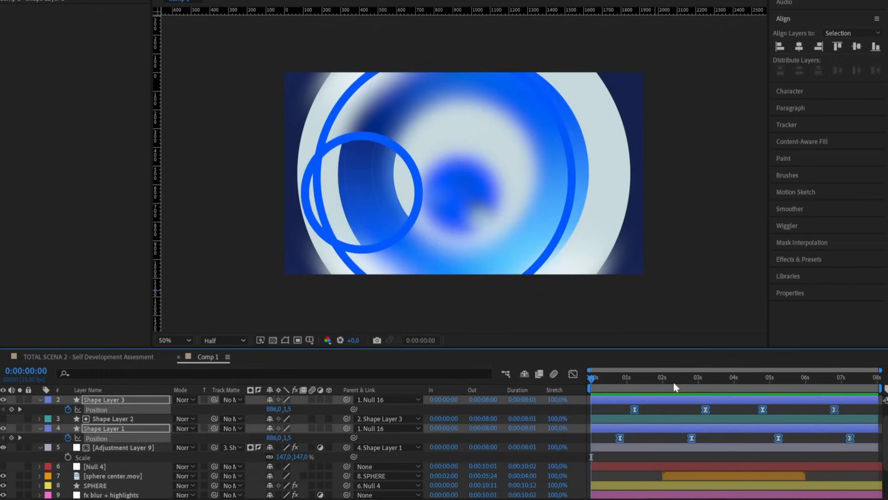